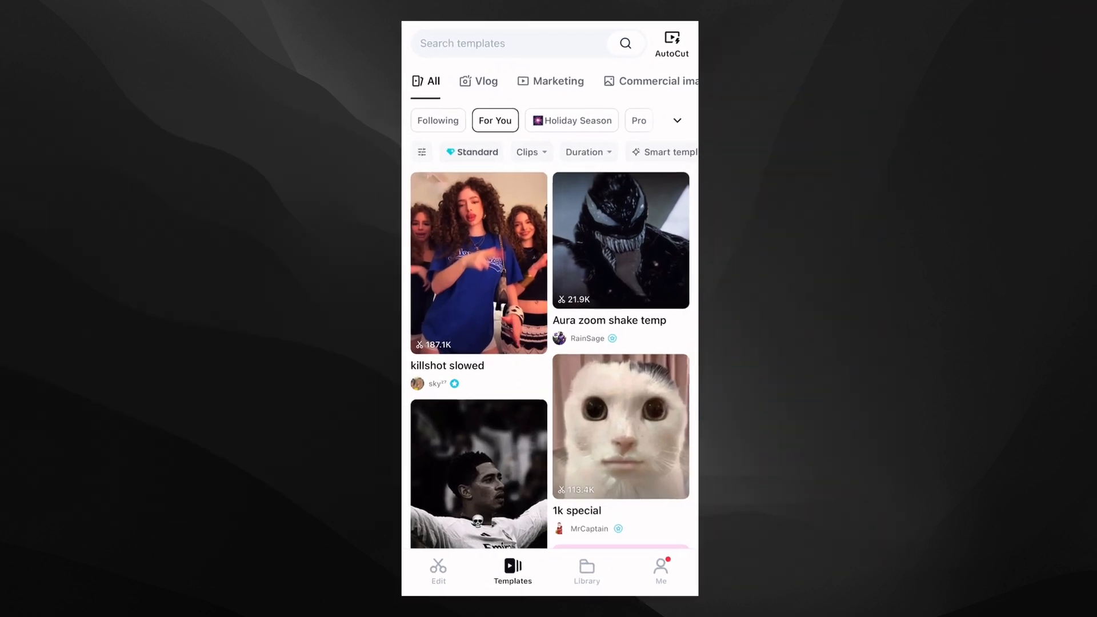
Step: Open the light grey elephant-print leather image preview and bring up its Save Image As option
left_click(621, 425)
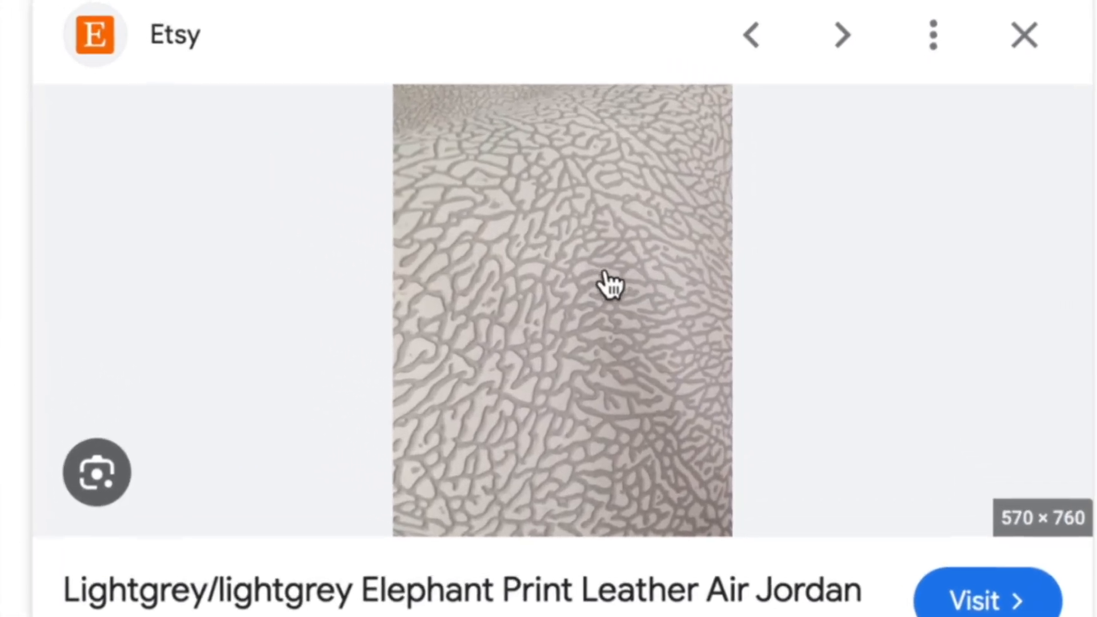
right_click(610, 287)
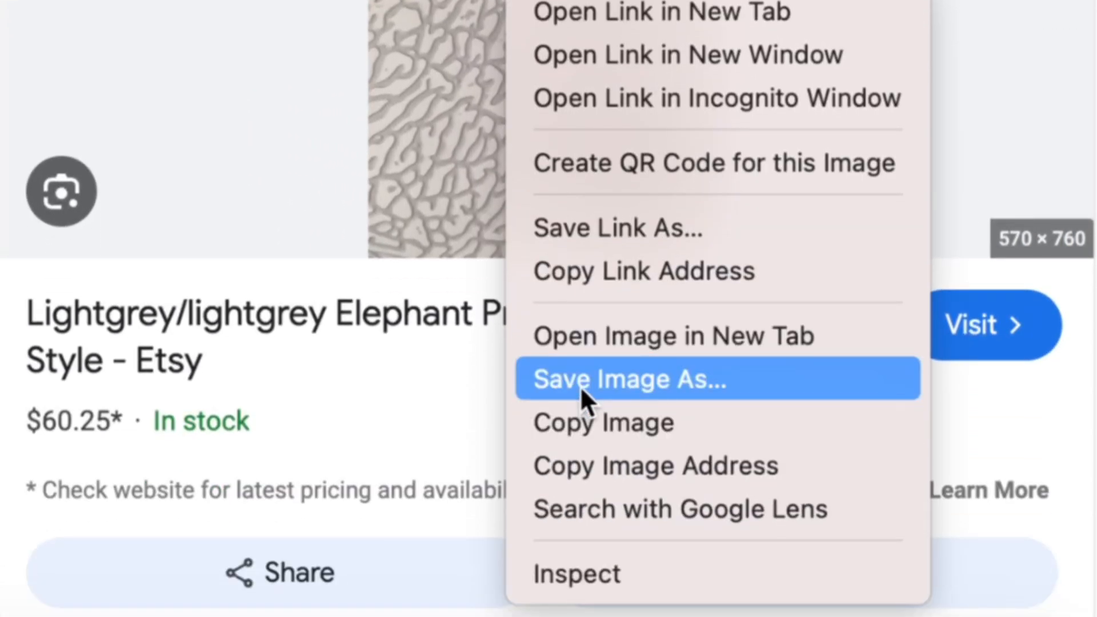